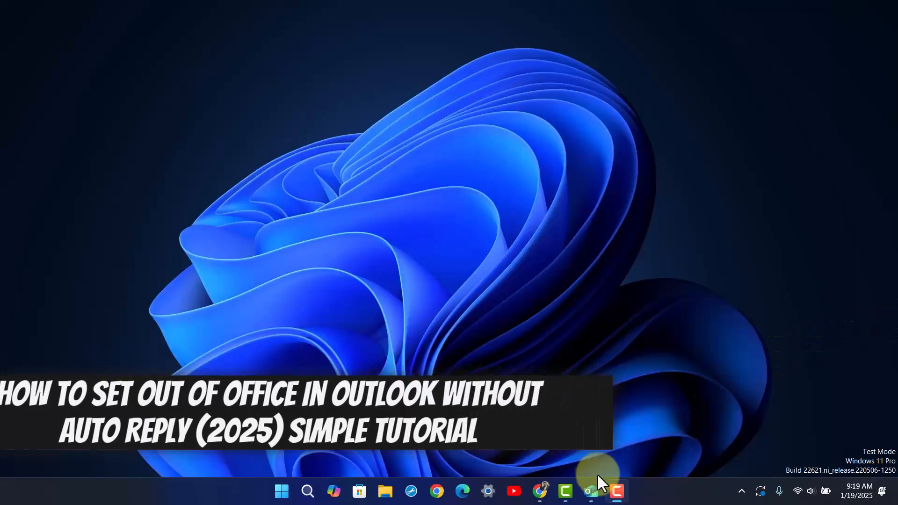
Launch Outlook from the taskbar and let the Inbox load its Focused messages.
left_click(591, 491)
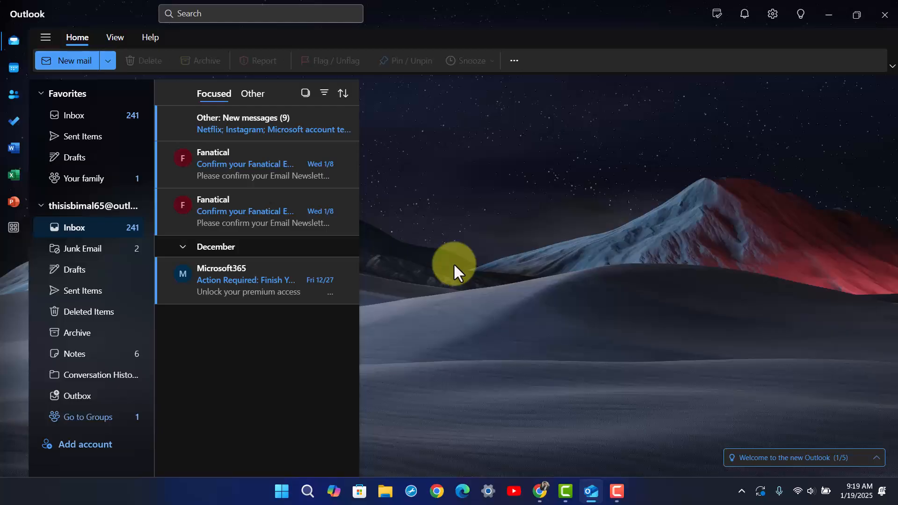
mouse_move(17, 60)
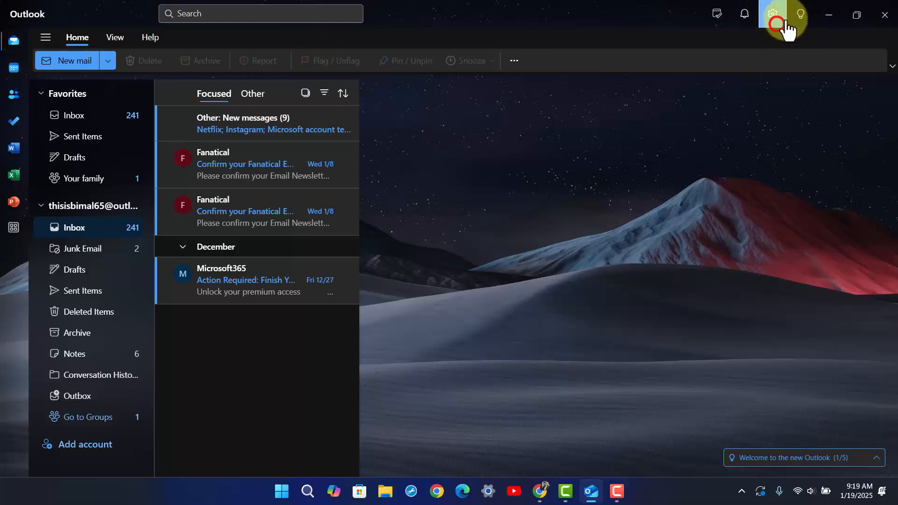
Show the Calendar page of Outlook Settings and scroll its View options down to time zones.
left_click(777, 14)
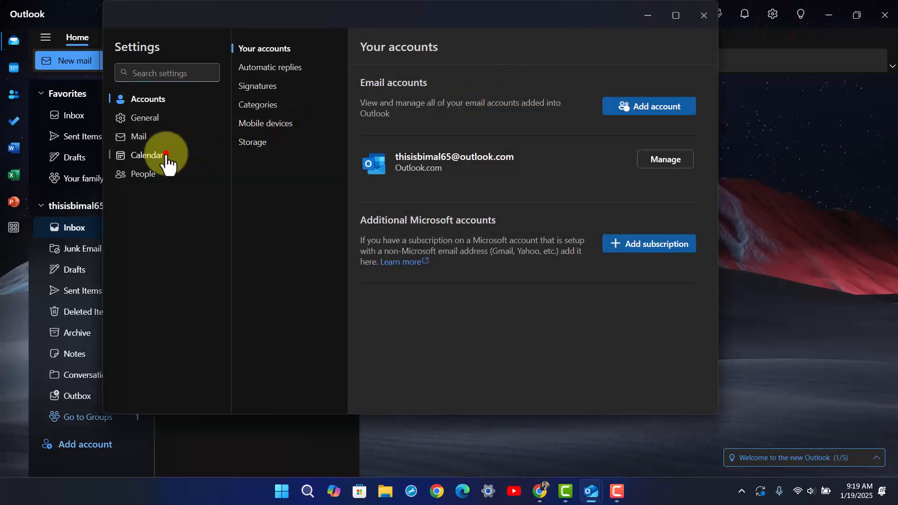
left_click(149, 155)
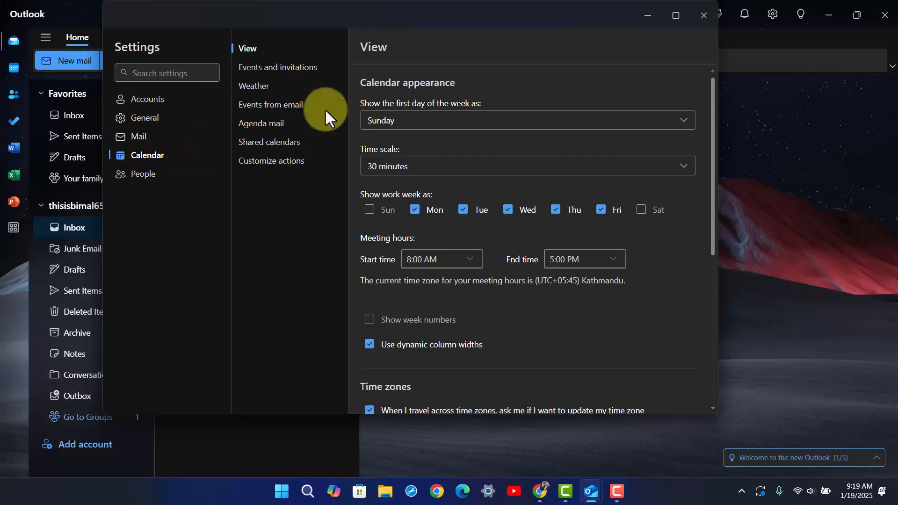
scroll("down", 3)
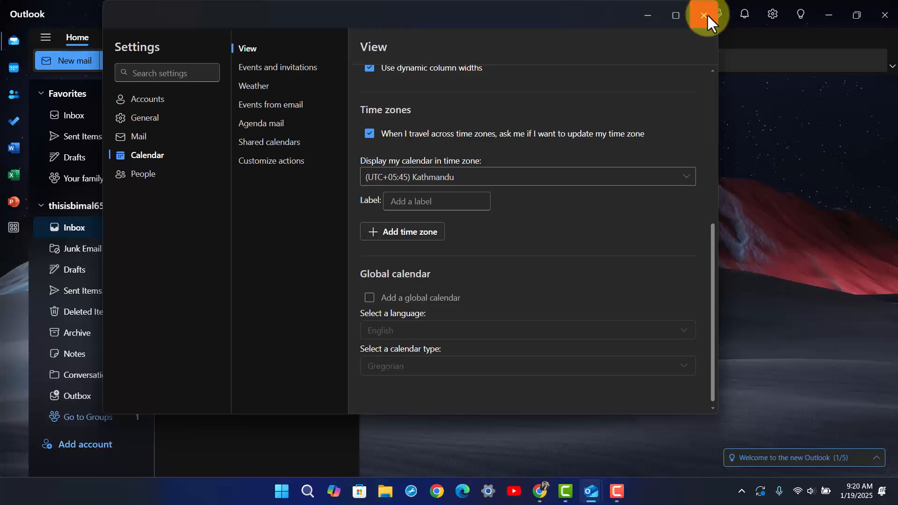
Close the Settings window and Outlook, returning to the Windows desktop.
left_click(703, 14)
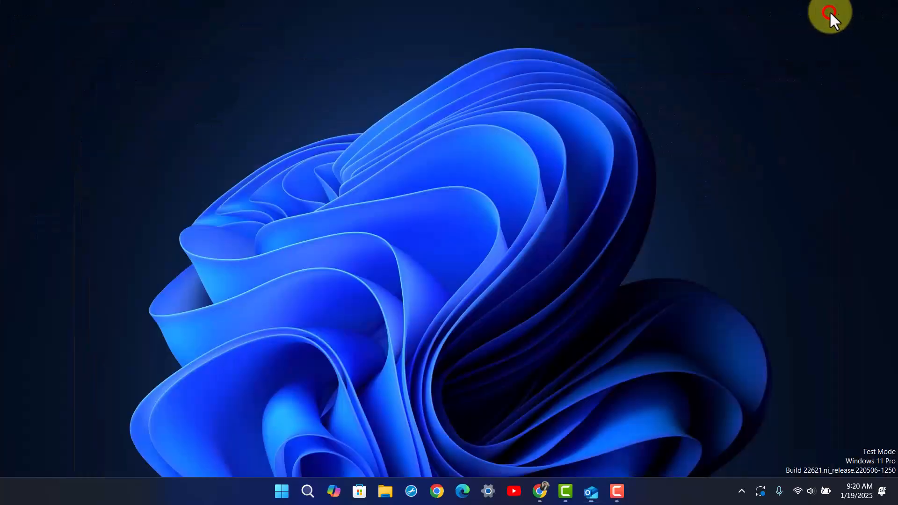
mouse_move(870, 445)
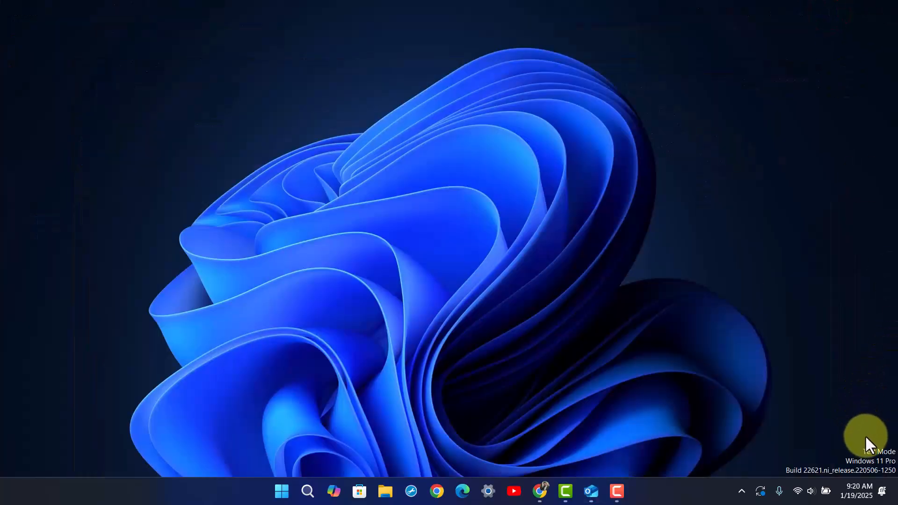